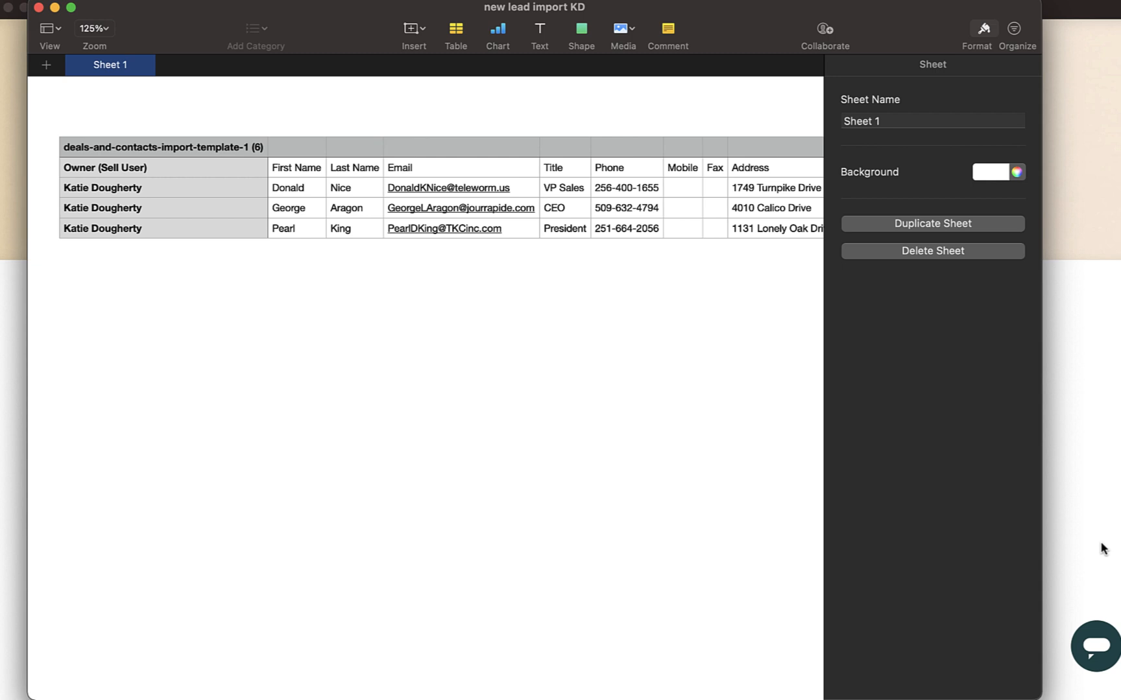
{"action": "mouse_move", "coordinate": [556, 517]}
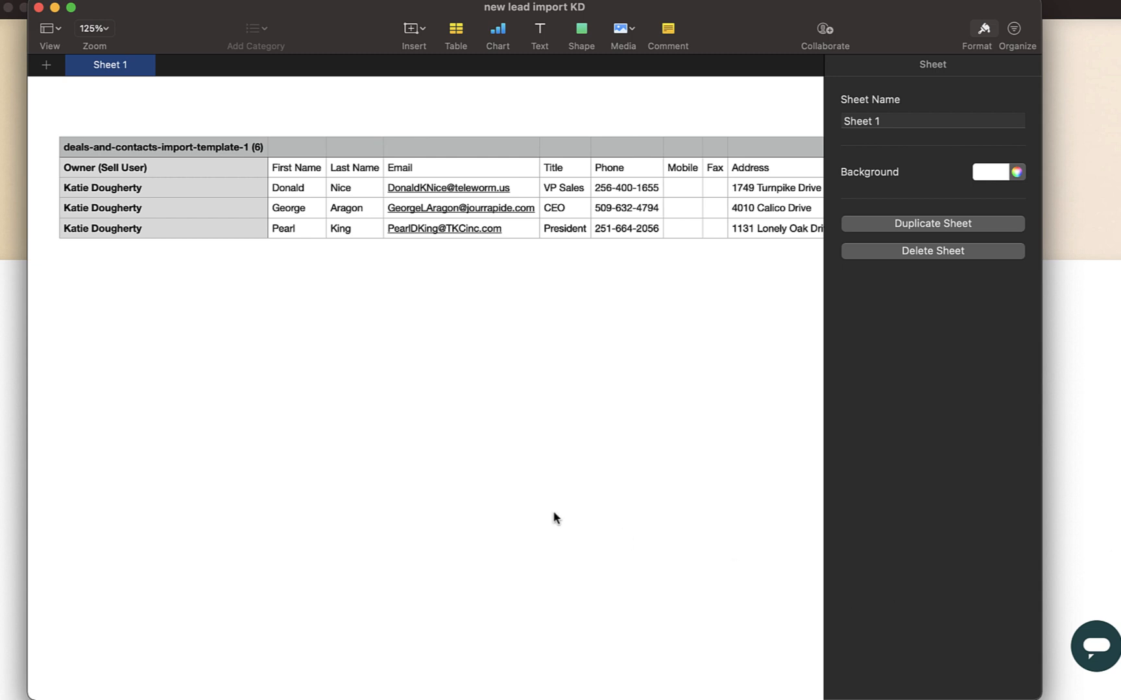
{"action": "mouse_move", "coordinate": [587, 473]}
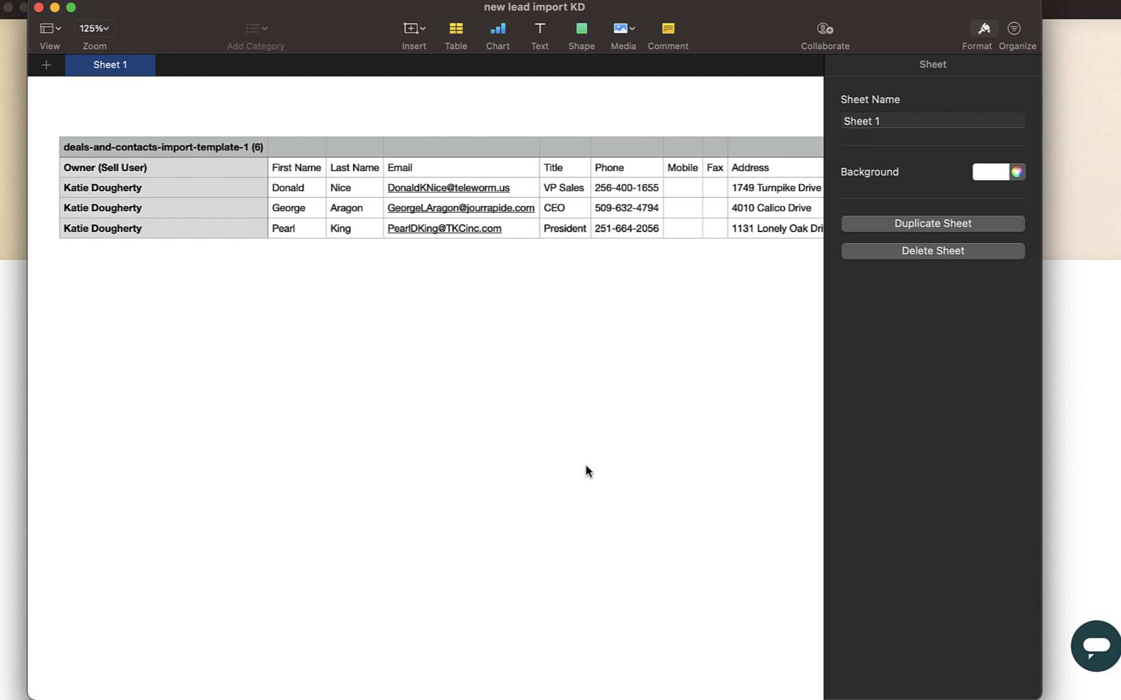
{"action": "mouse_move", "coordinate": [213, 284]}
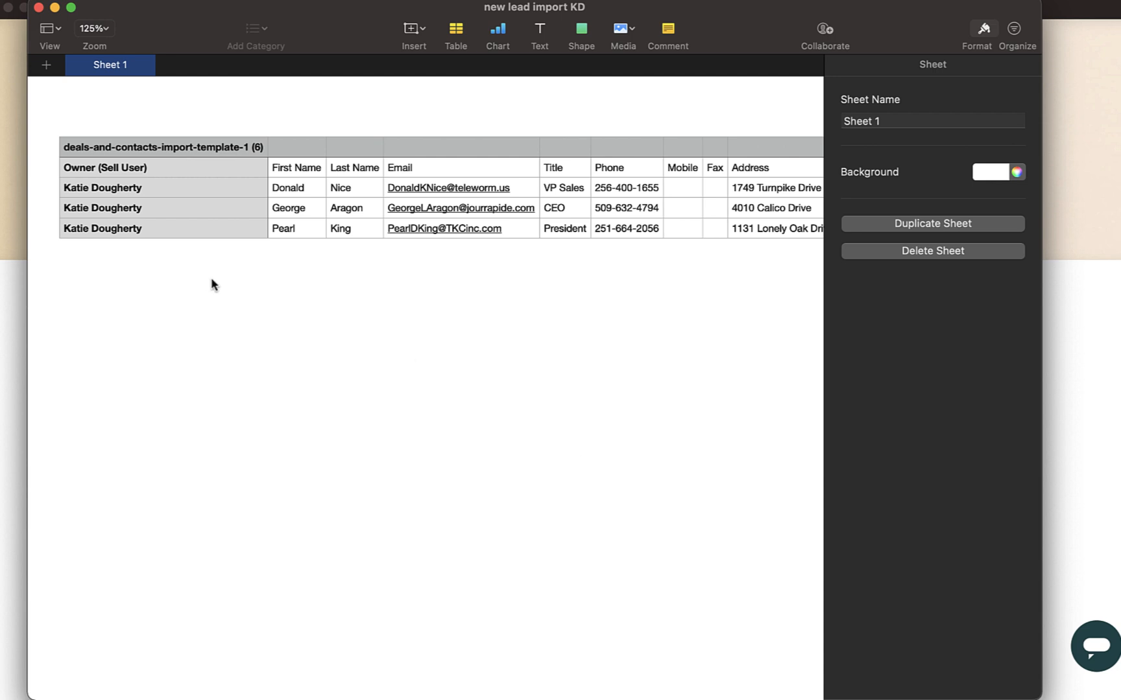
{"action": "mouse_move", "coordinate": [185, 223]}
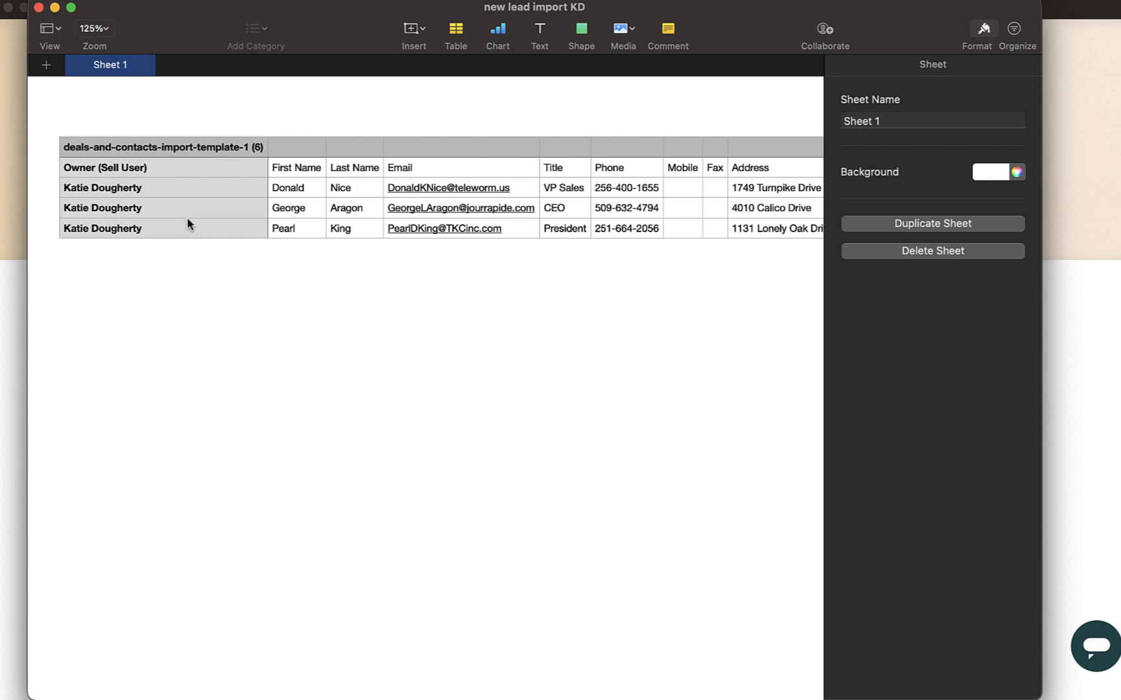
- Navigate from the Top Deals list to the Leads working list of 316 leads
{"action": "scroll", "scroll_direction": "right", "scroll_amount": 3}
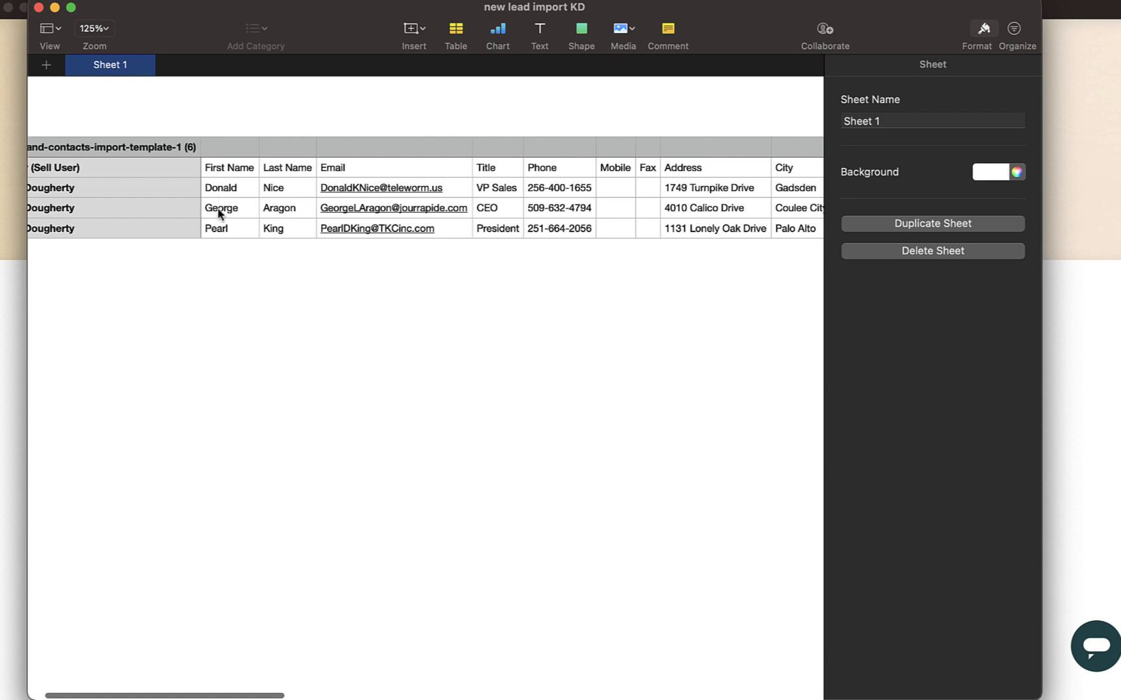
{"action": "scroll", "scroll_direction": "right", "scroll_amount": 3}
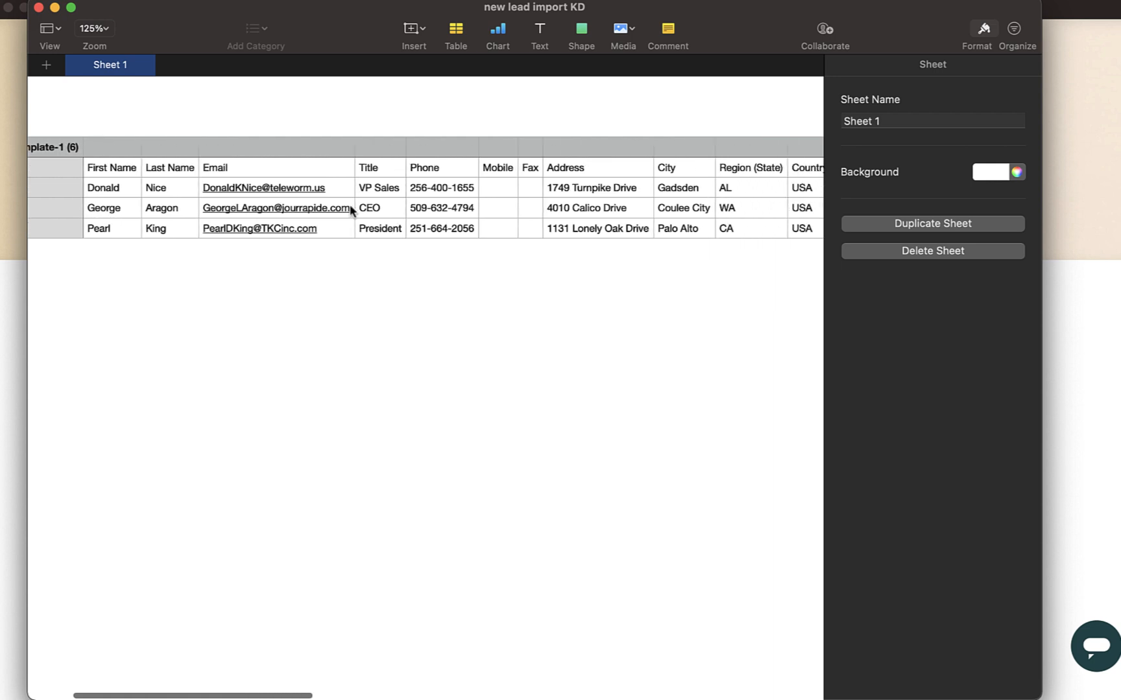
{"action": "scroll", "scroll_direction": "right", "scroll_amount": 3}
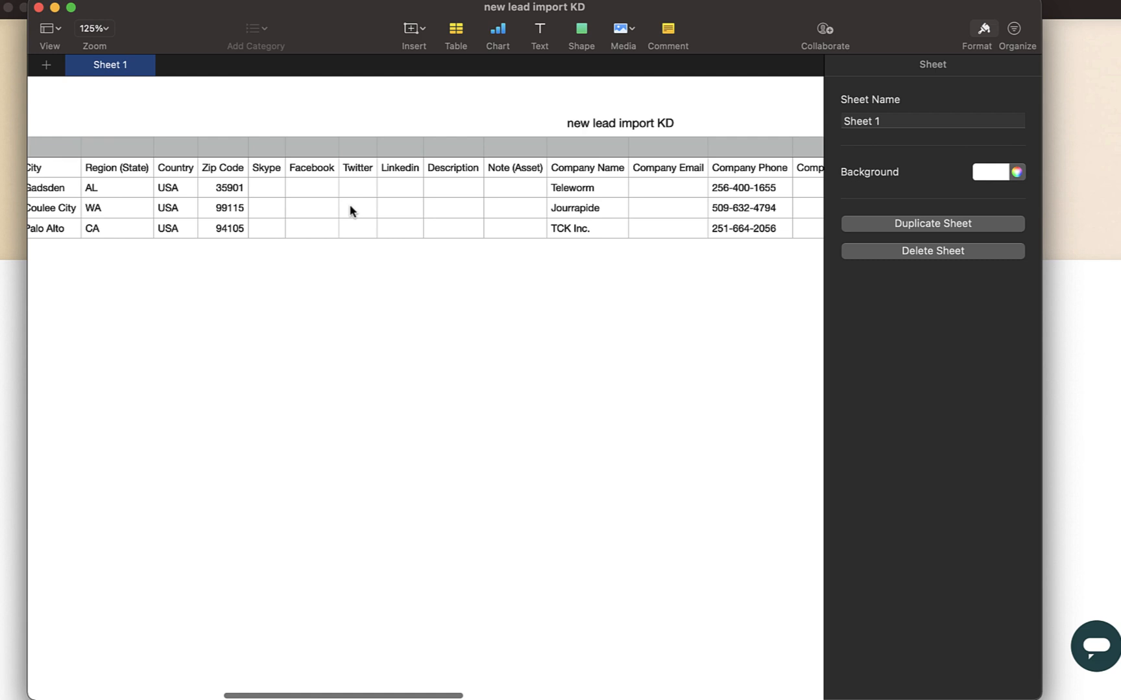
{"action": "scroll", "scroll_direction": "right", "scroll_amount": 3}
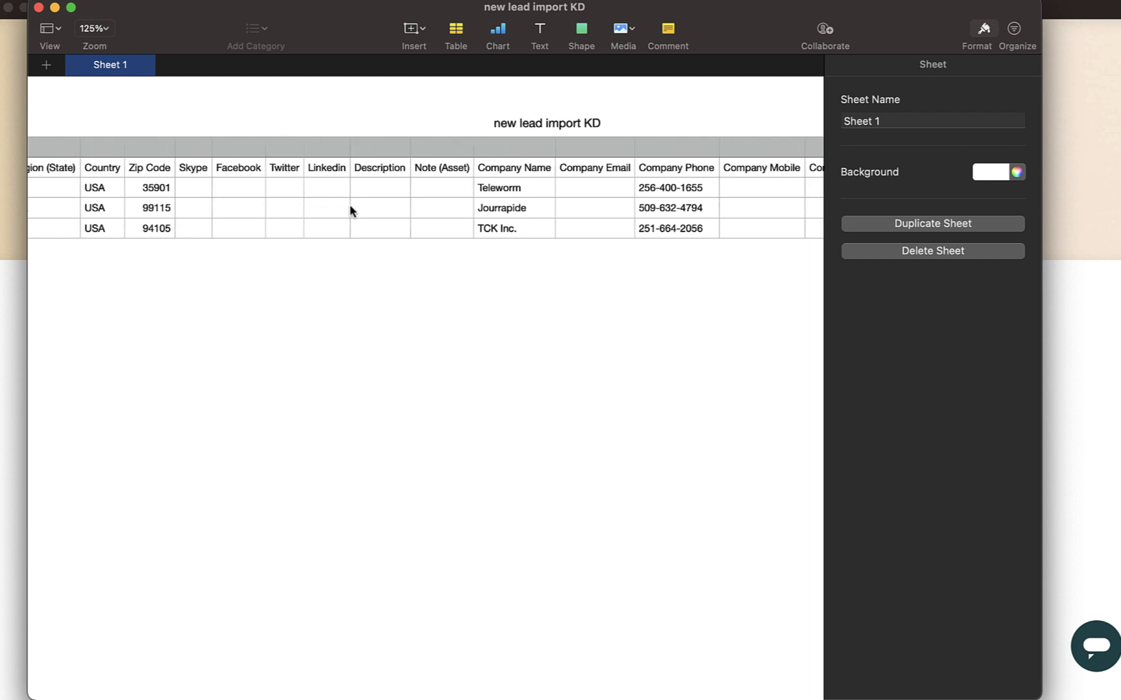
{"action": "scroll", "scroll_direction": "right", "scroll_amount": 3}
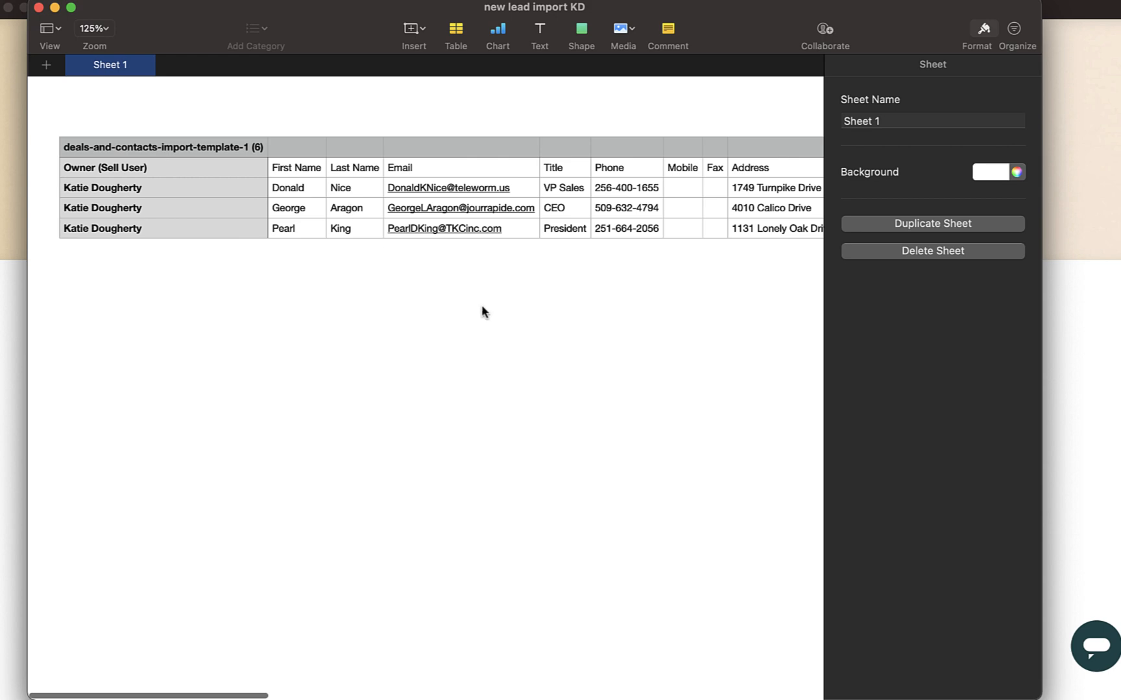
{"action": "mouse_move", "coordinate": [623, 269]}
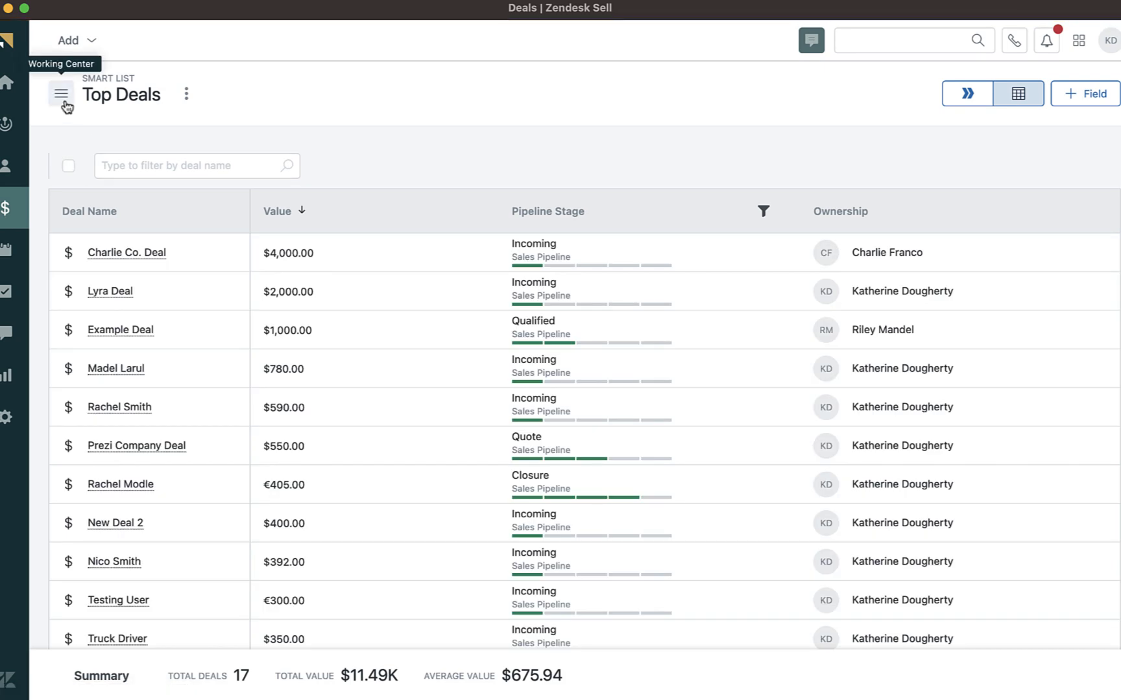
{"action": "left_click", "coordinate": [13, 125]}
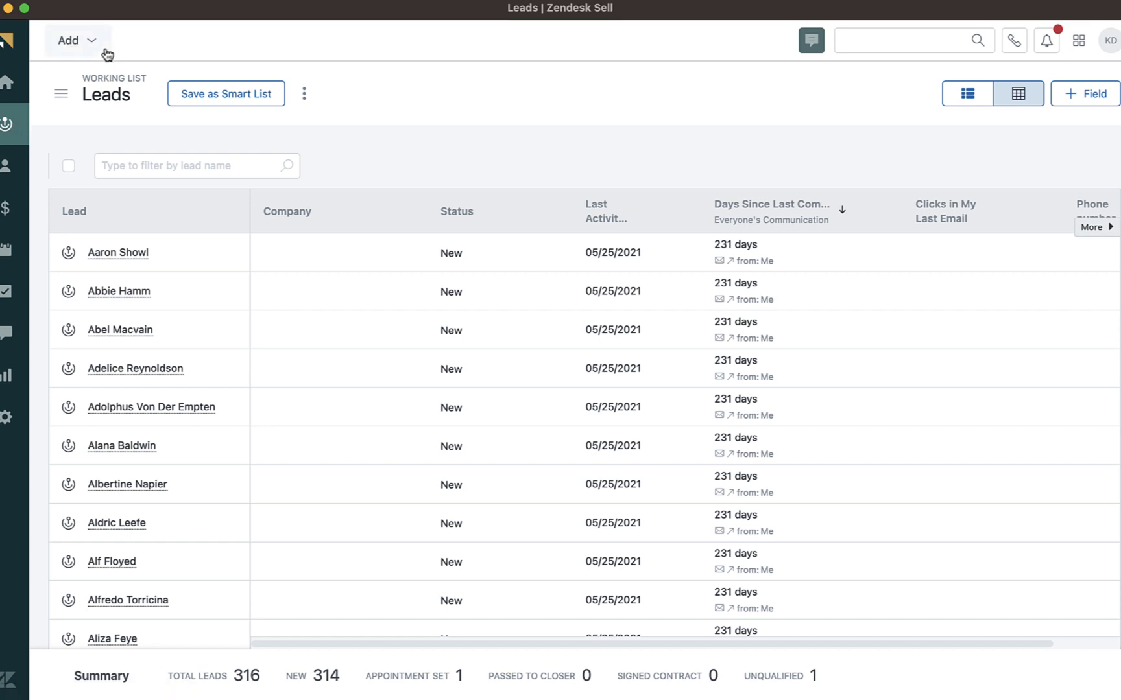
{"action": "mouse_move", "coordinate": [85, 54]}
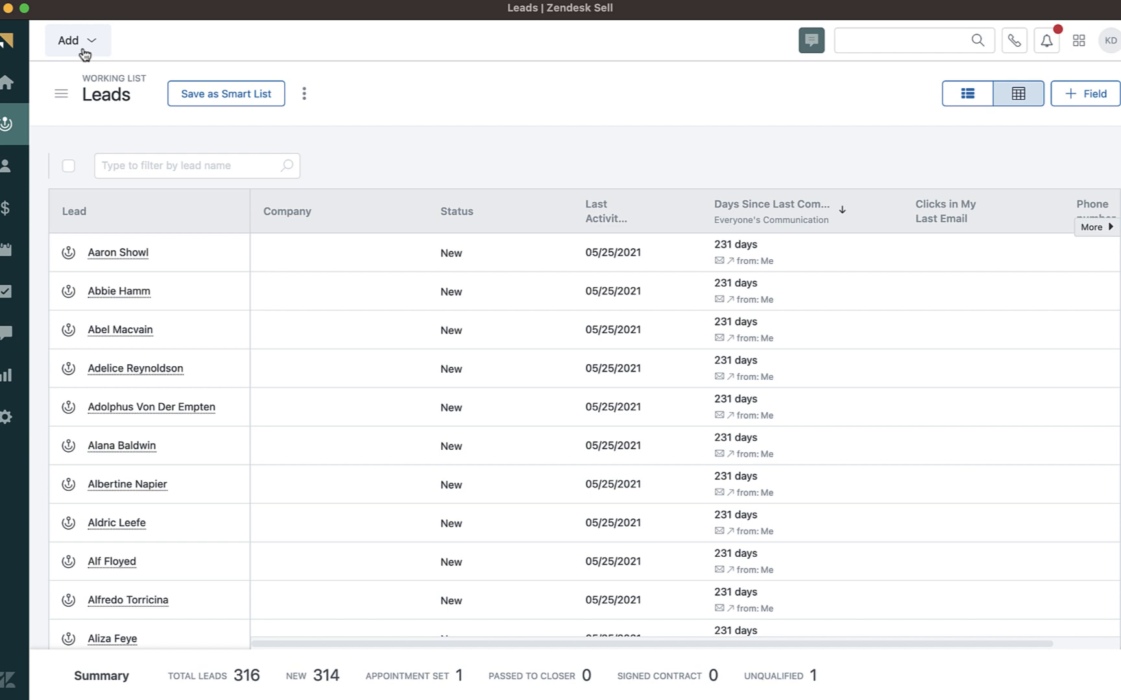
- Start an import of new records via Add > Import, reaching the data-source picker
{"action": "left_click", "coordinate": [72, 40]}
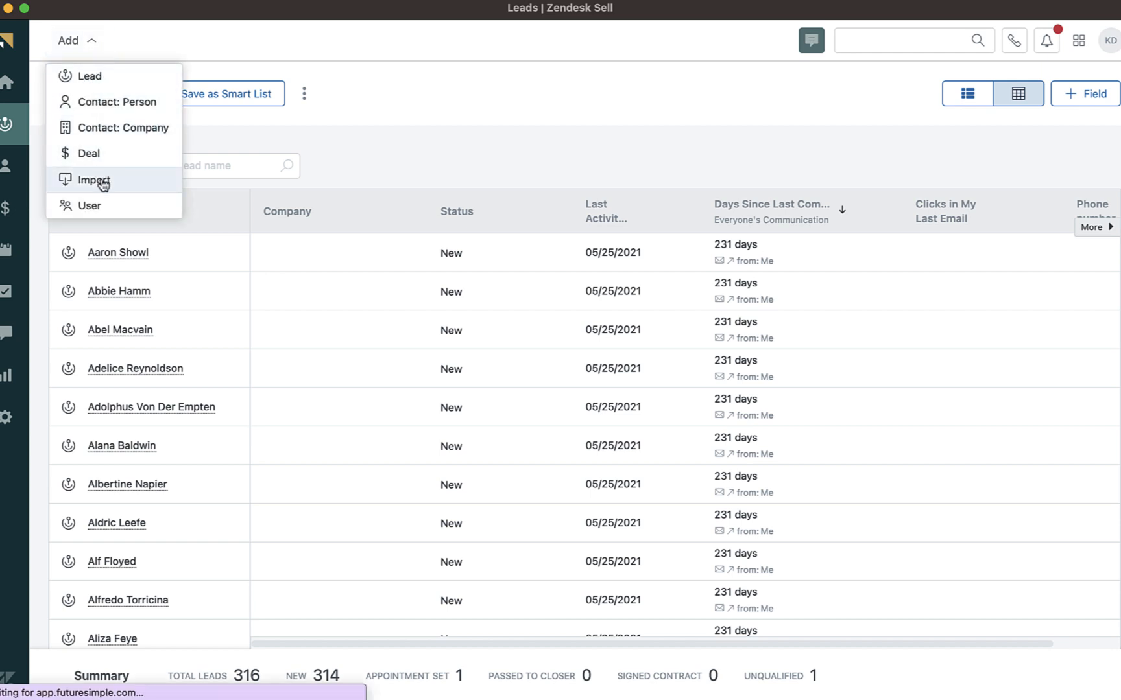
{"action": "left_click", "coordinate": [93, 179]}
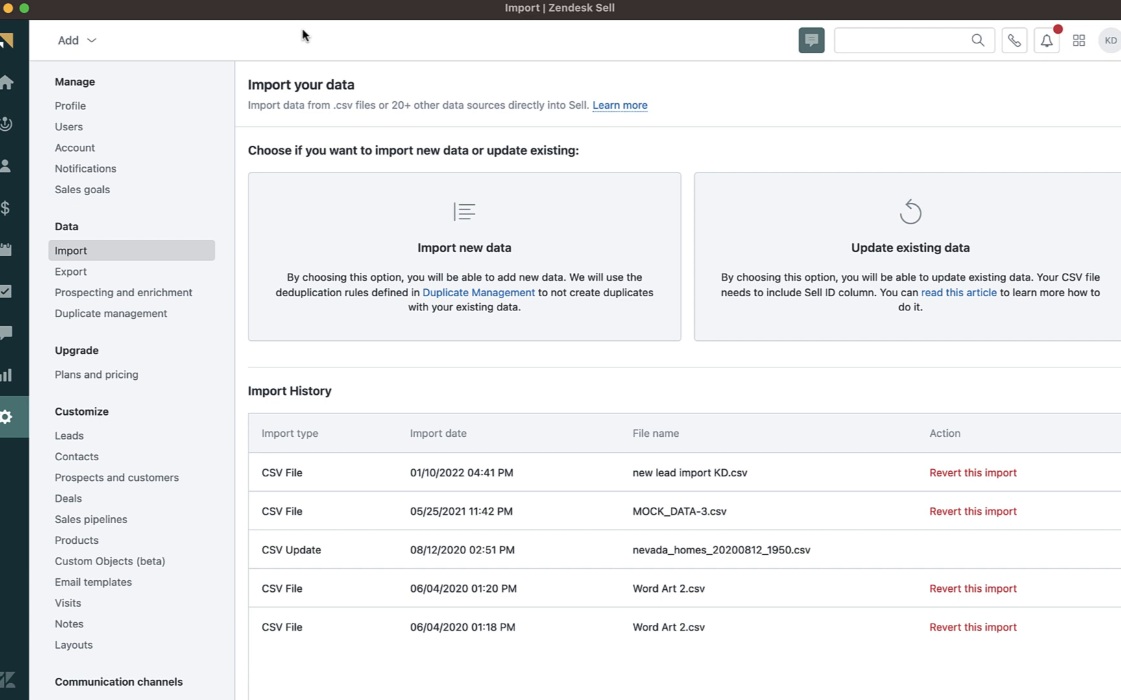
{"action": "mouse_move", "coordinate": [421, 97]}
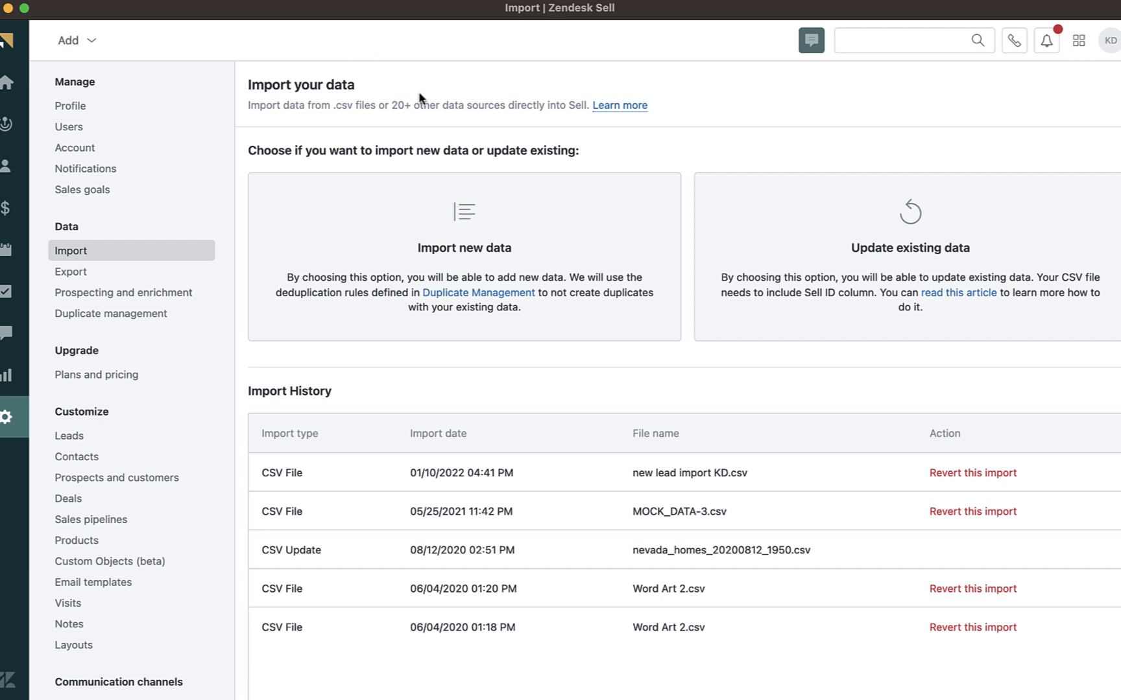
{"action": "left_click", "coordinate": [463, 255]}
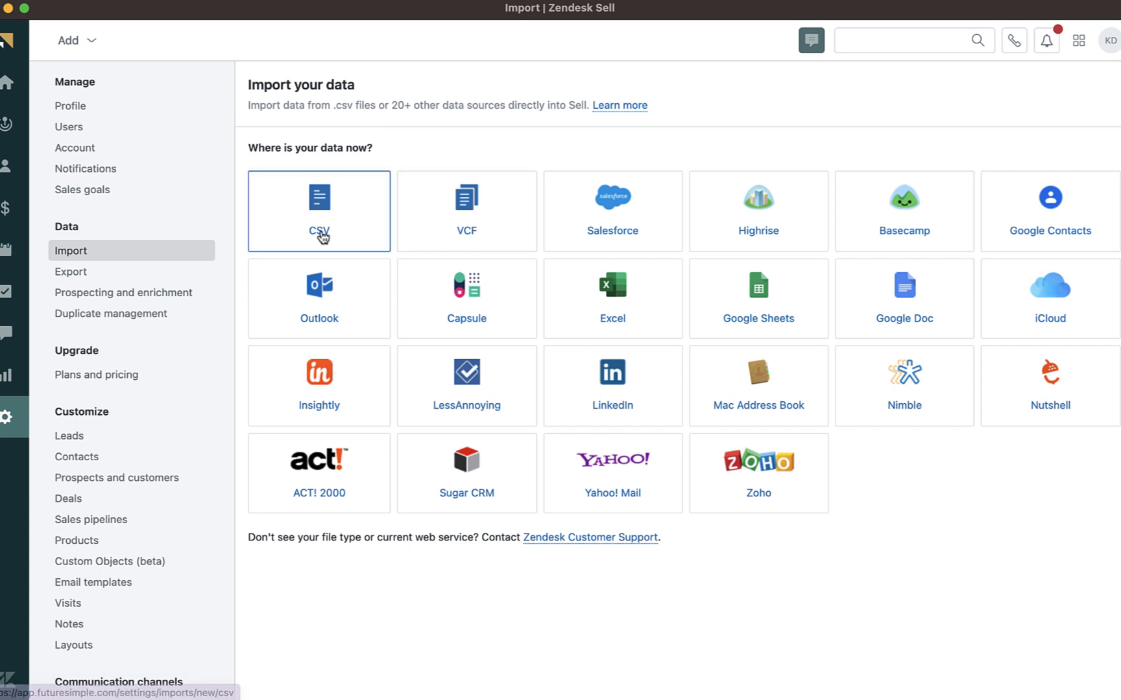
- Choose CSV as the source, upload the lead CSV file for a Leads import and continue
{"action": "left_click", "coordinate": [318, 211]}
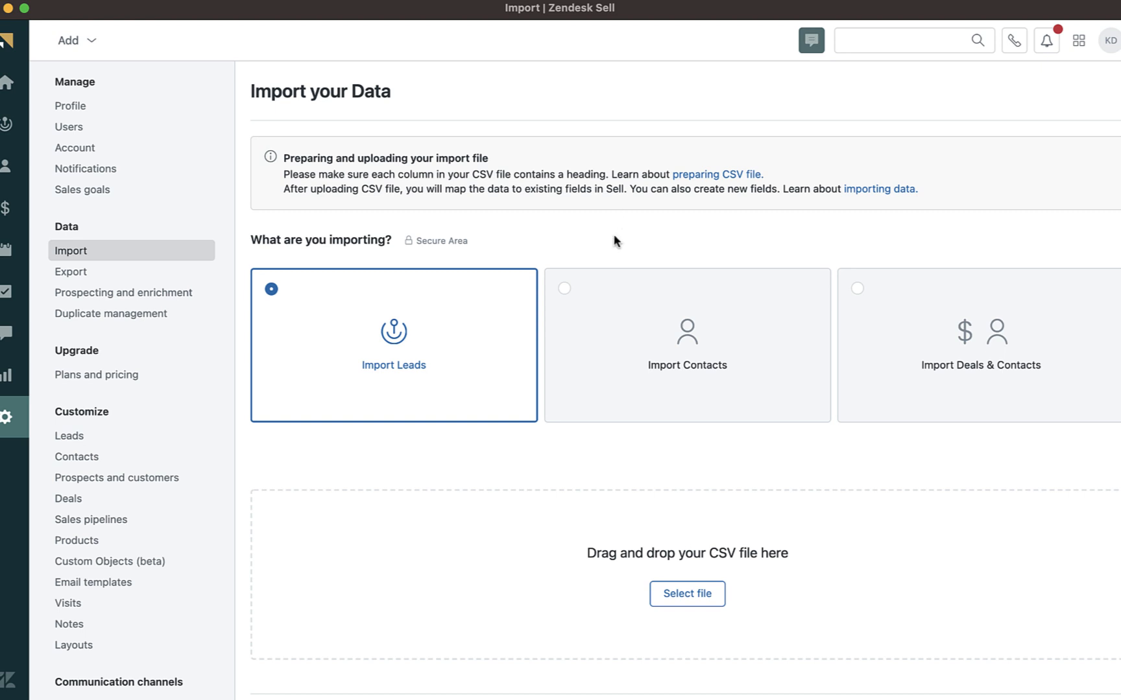
{"action": "scroll", "scroll_direction": "down", "scroll_amount": 3}
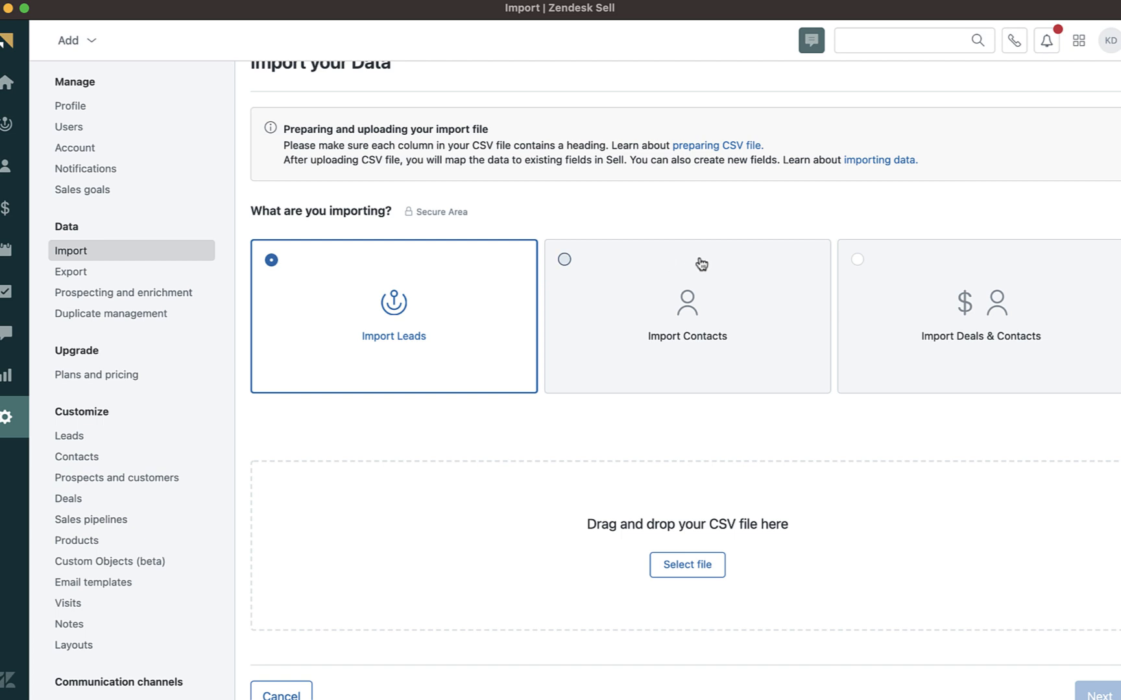
{"action": "mouse_move", "coordinate": [991, 267]}
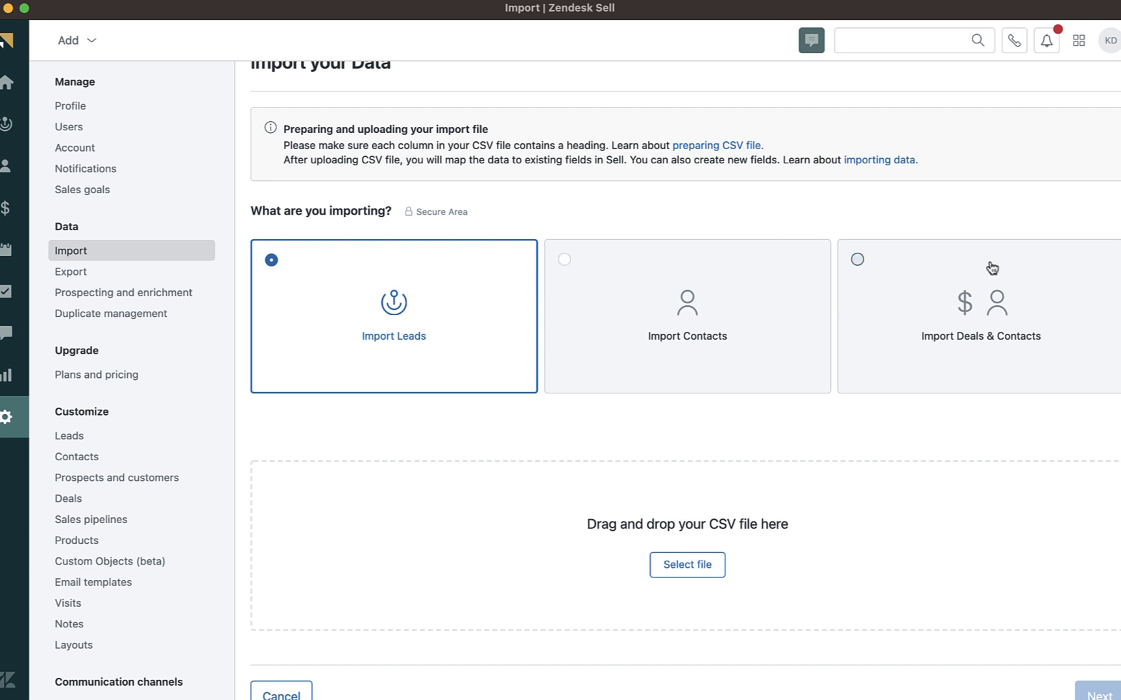
{"action": "mouse_move", "coordinate": [455, 345]}
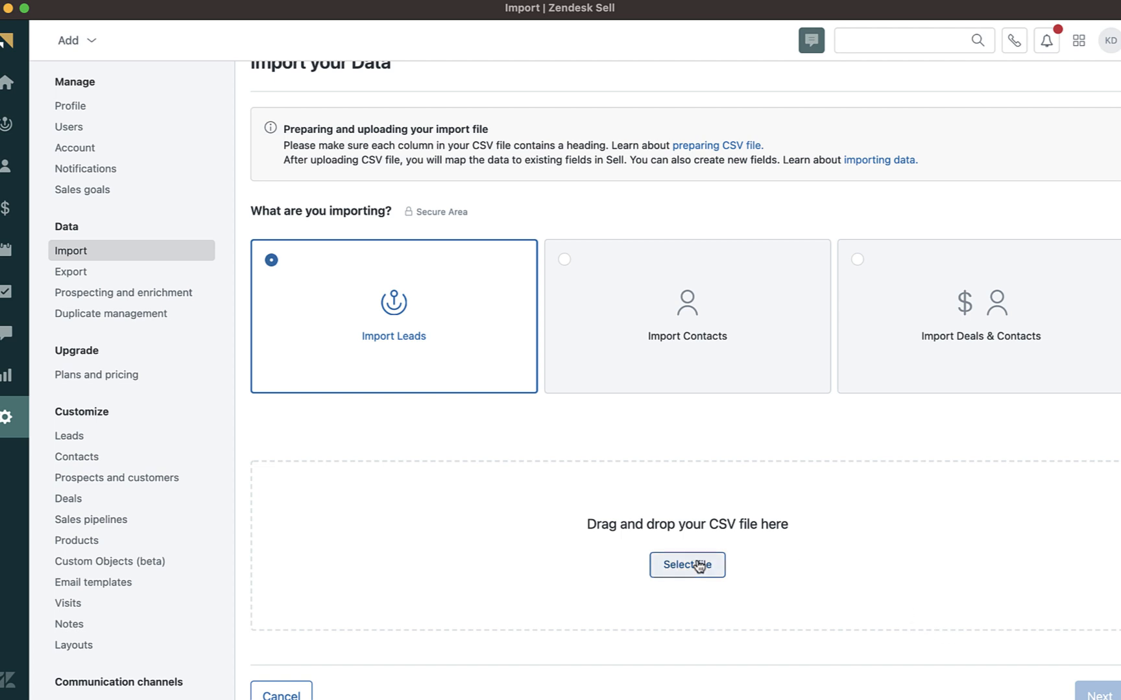
{"action": "left_click", "coordinate": [686, 564]}
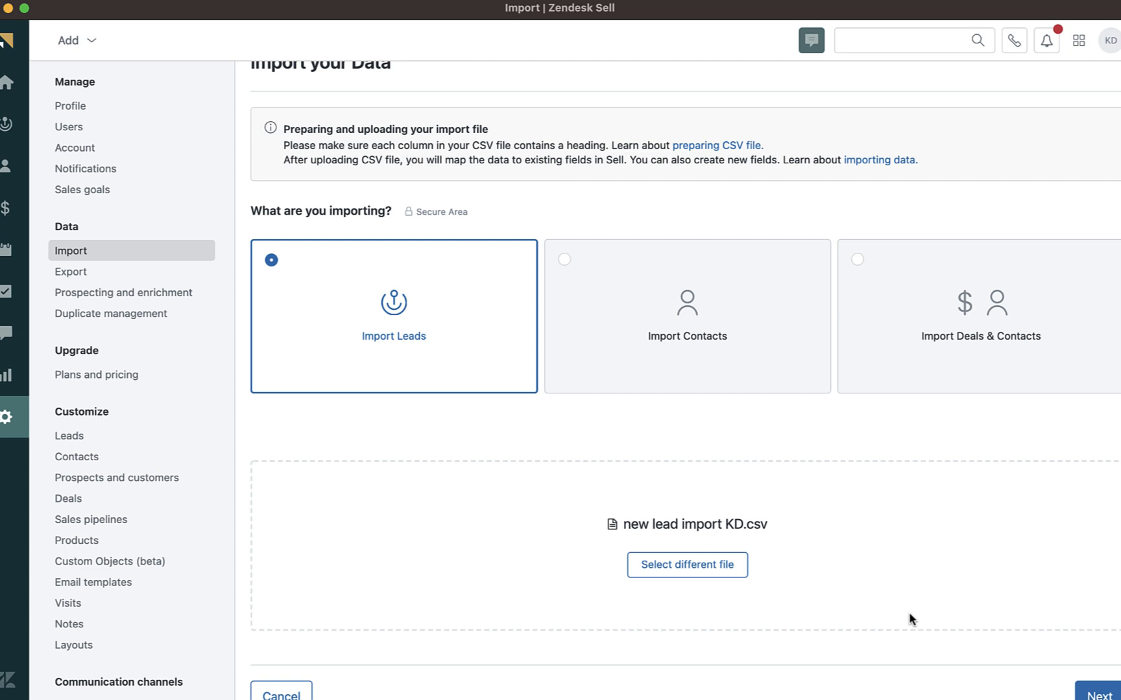
{"action": "left_click", "coordinate": [1101, 695]}
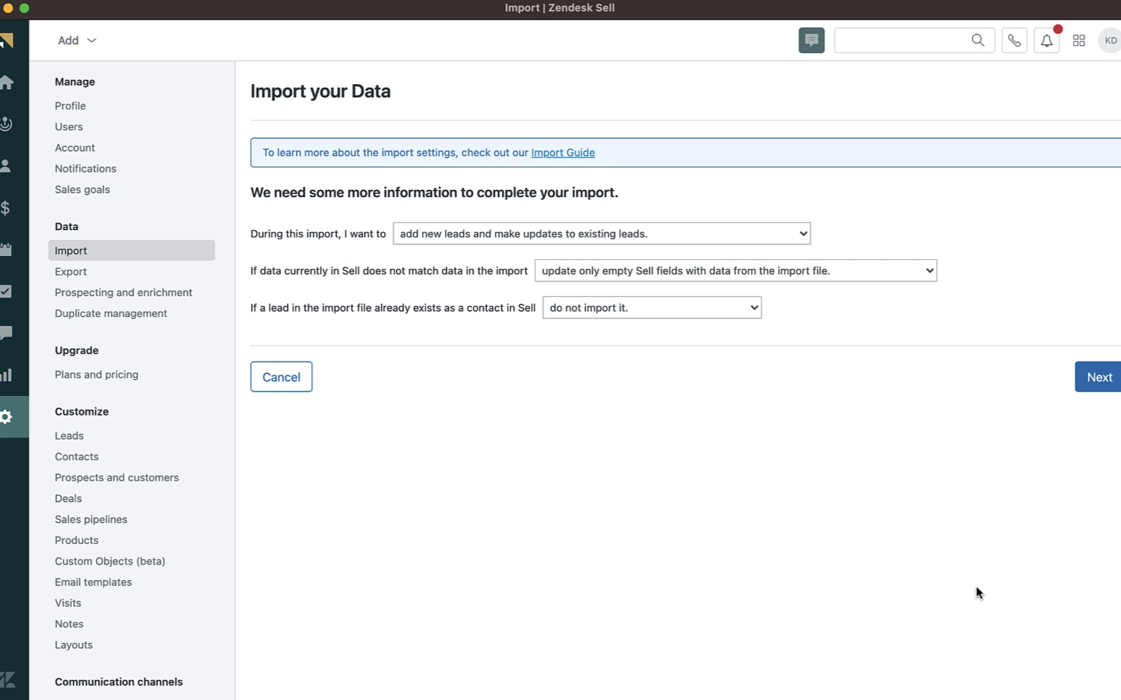
- Keep the options to add new leads and update only empty fields, then continue
{"action": "left_click", "coordinate": [1098, 377]}
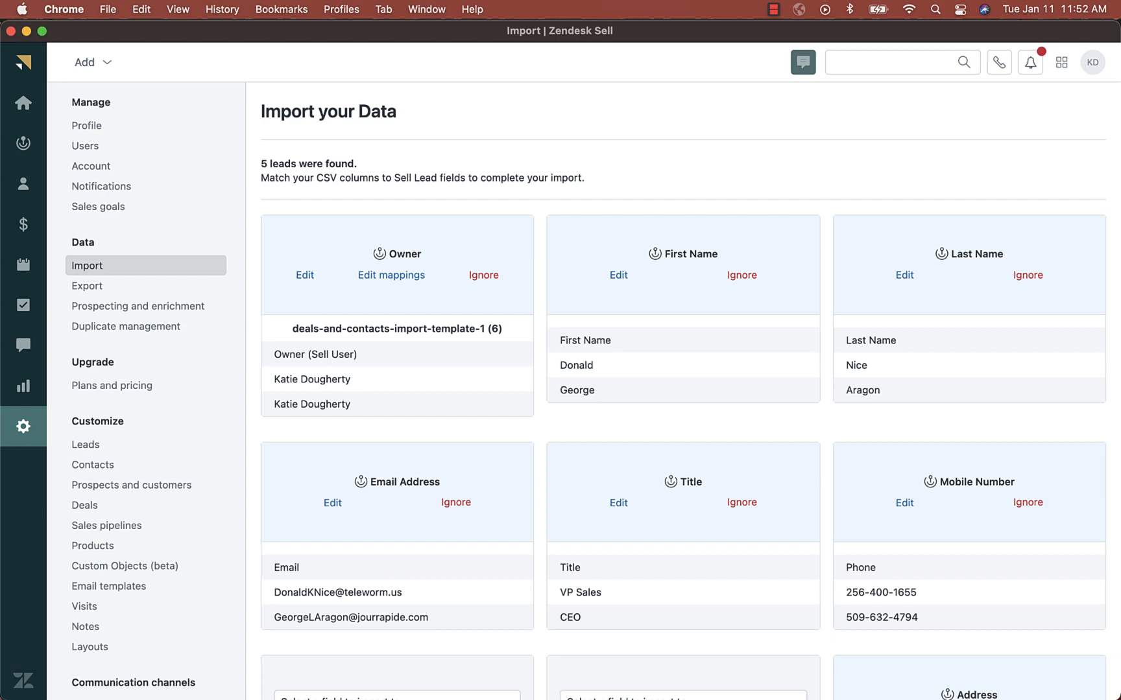
{"action": "mouse_move", "coordinate": [554, 471]}
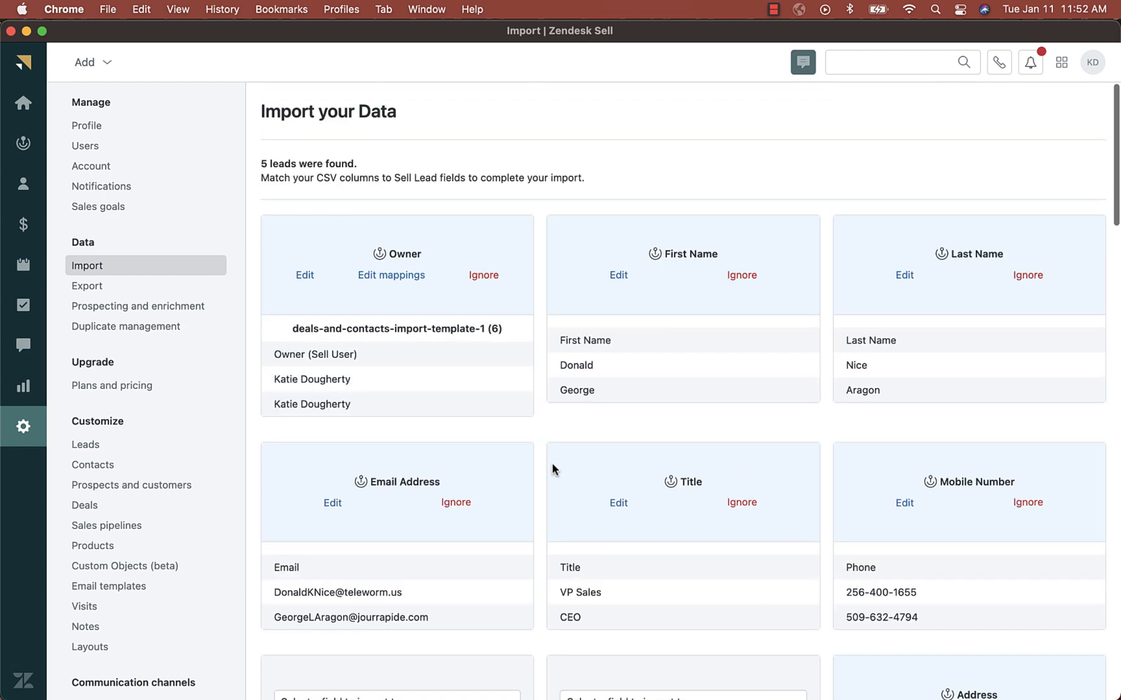
- Accept the CSV column-to-lead-field mappings for the 5 leads and show the summary
{"action": "scroll", "scroll_direction": "down", "scroll_amount": 3}
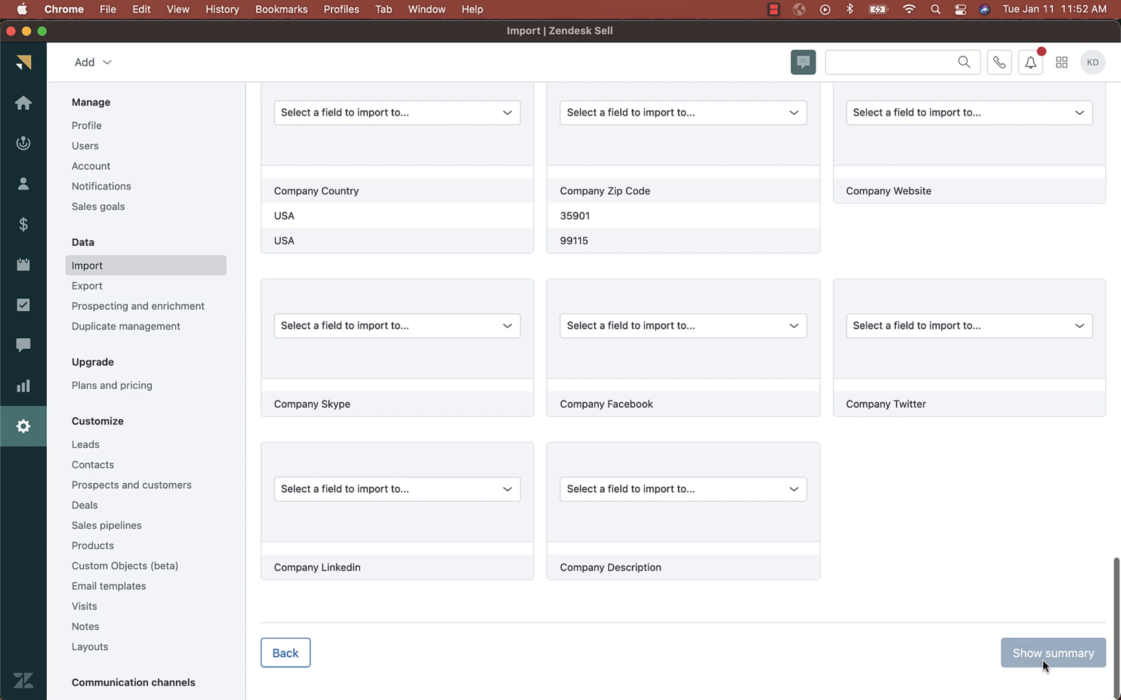
{"action": "left_click", "coordinate": [1052, 654]}
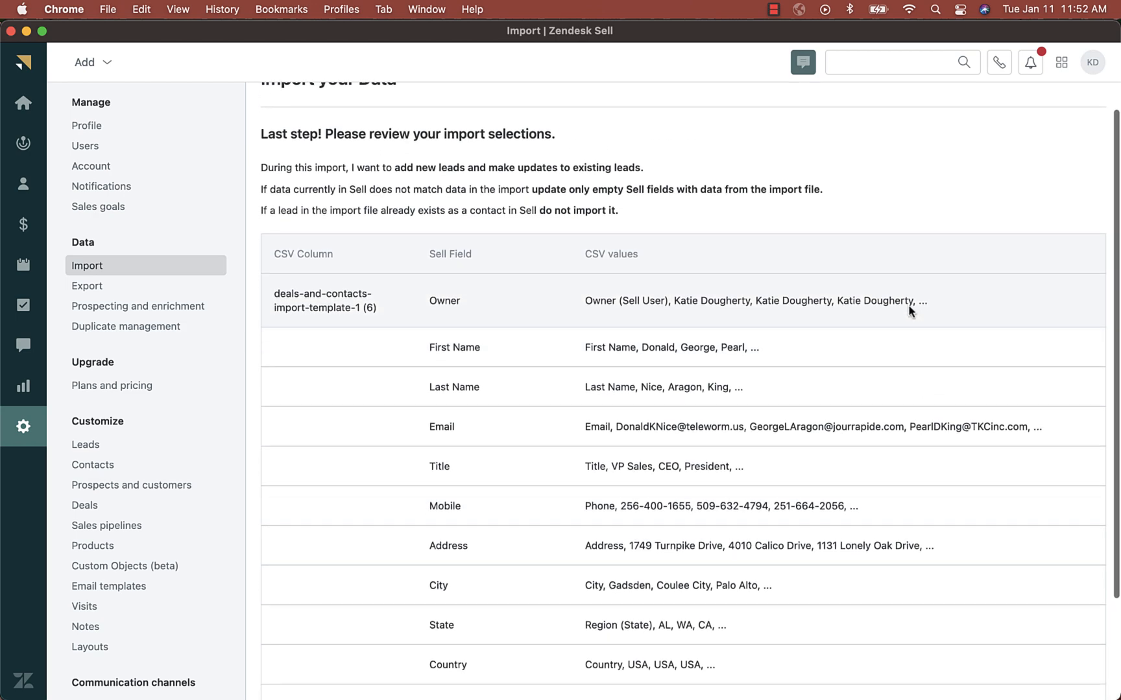
- Review the import summary of options and mapped columns before the final import
{"action": "scroll", "scroll_direction": "down", "scroll_amount": 3}
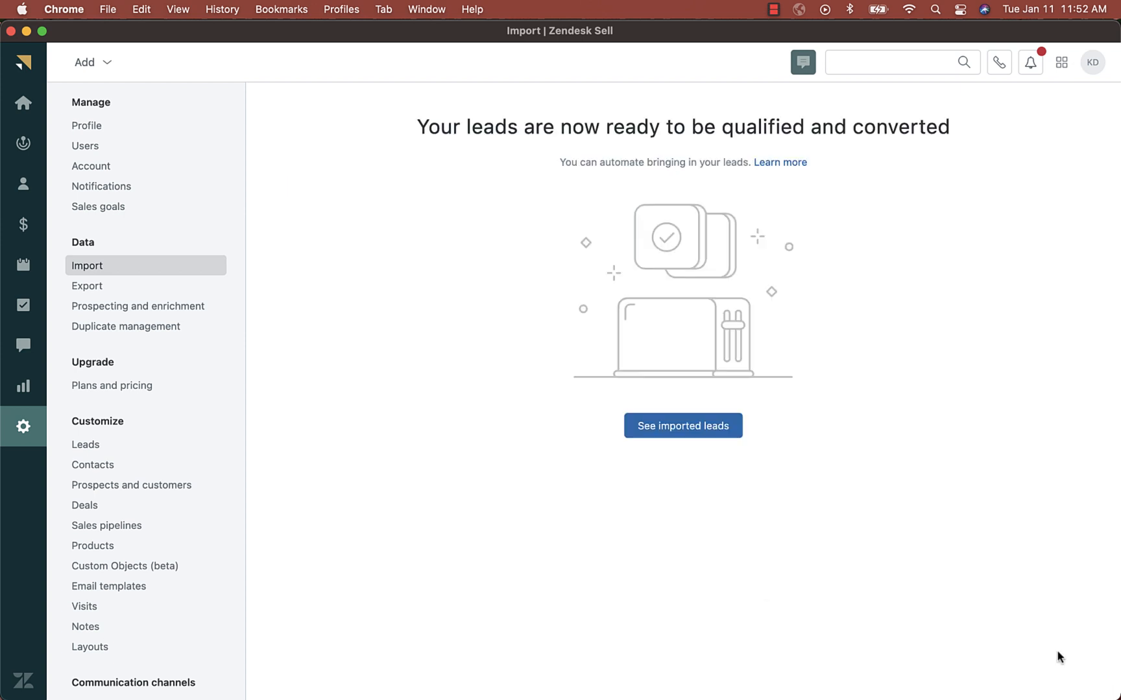
- View the newly imported leads in the Imported data smart list
{"action": "left_click", "coordinate": [682, 426]}
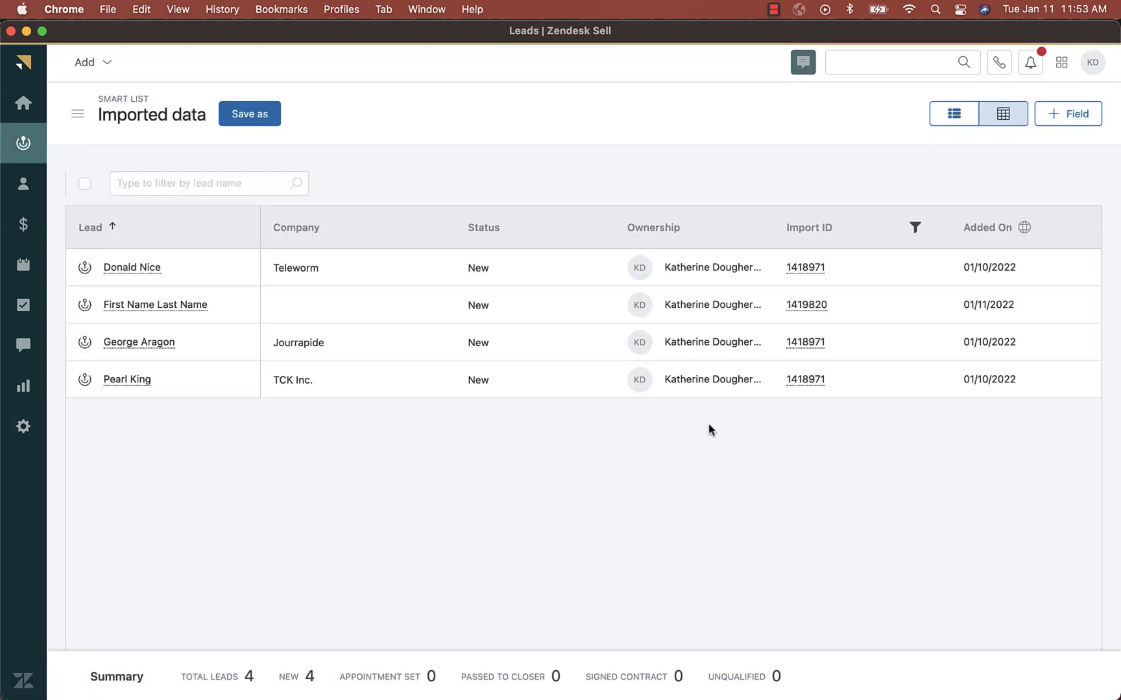
{"action": "mouse_move", "coordinate": [577, 520]}
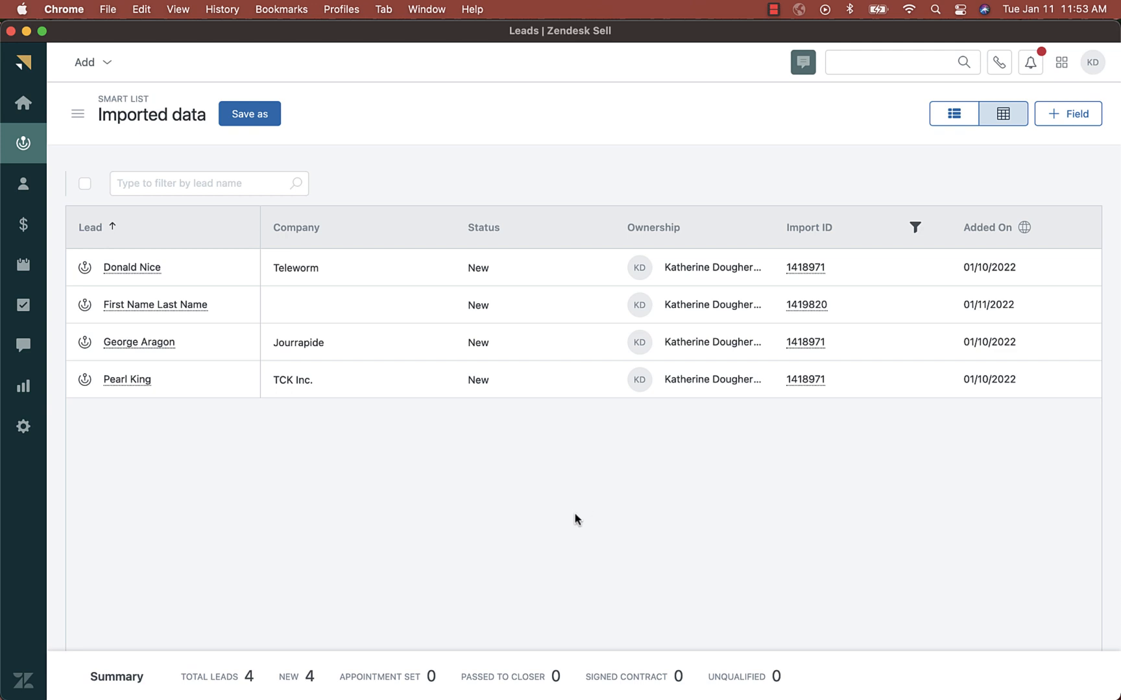